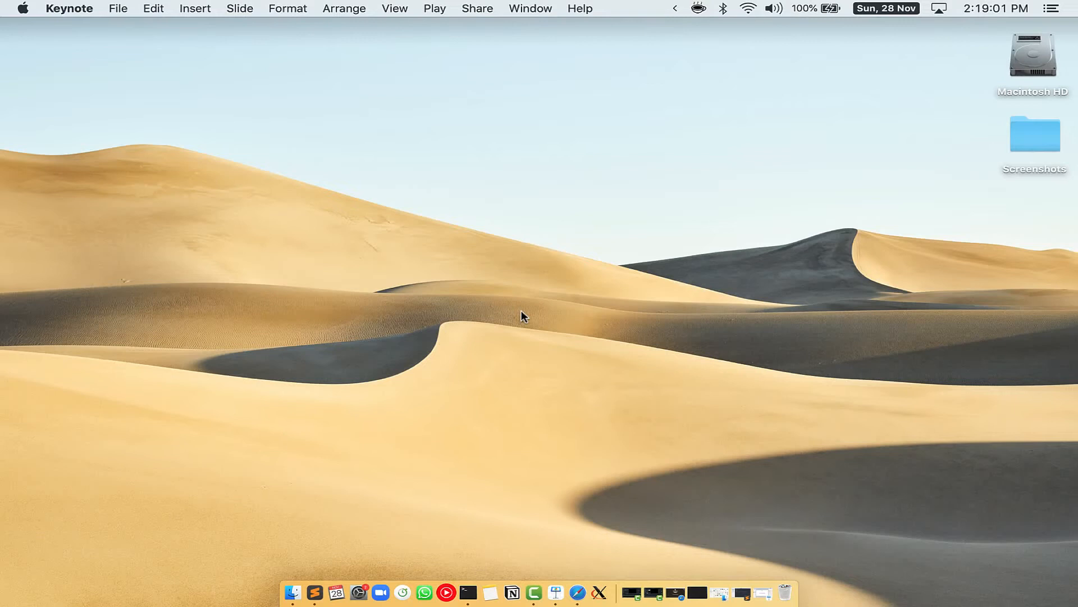
Search Spotlight for 'Terminal' to launch it
{"action": "key", "text": "cmd+space"}
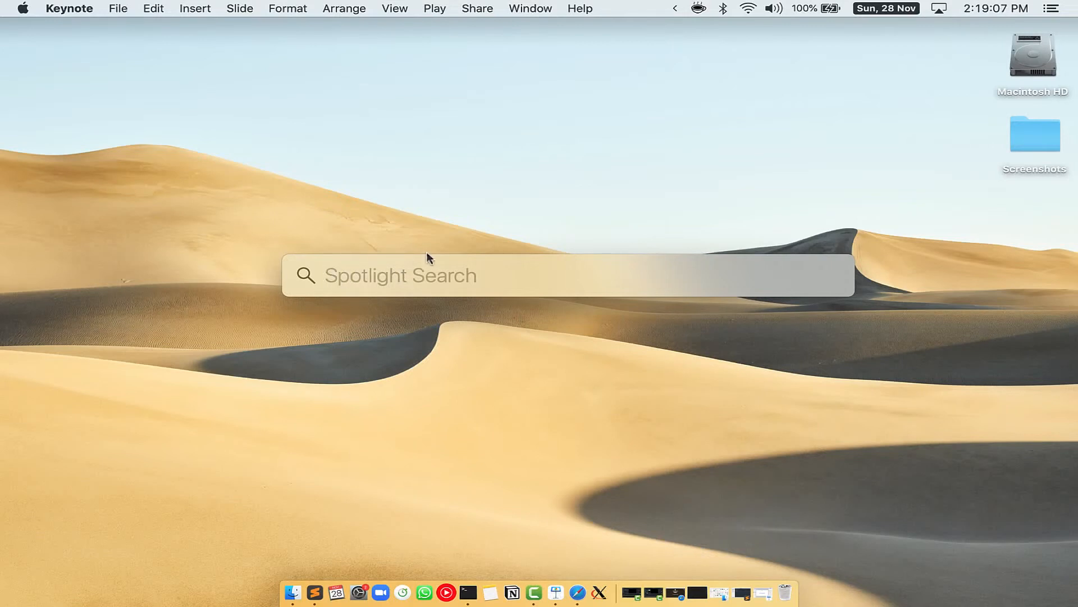
{"action": "mouse_move", "coordinate": [513, 278]}
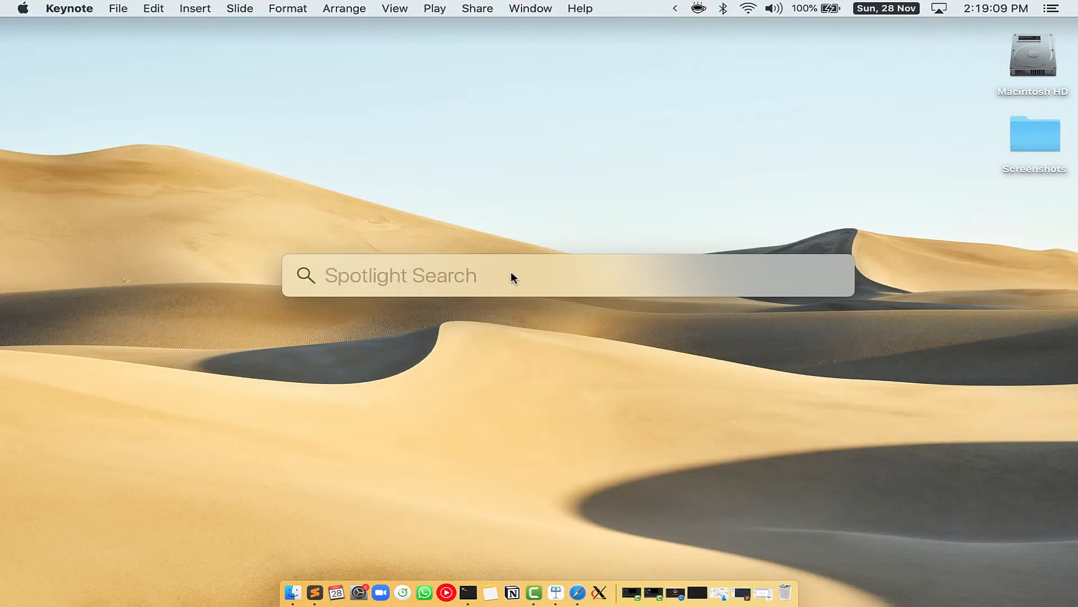
{"action": "type", "text": "Terminal"}
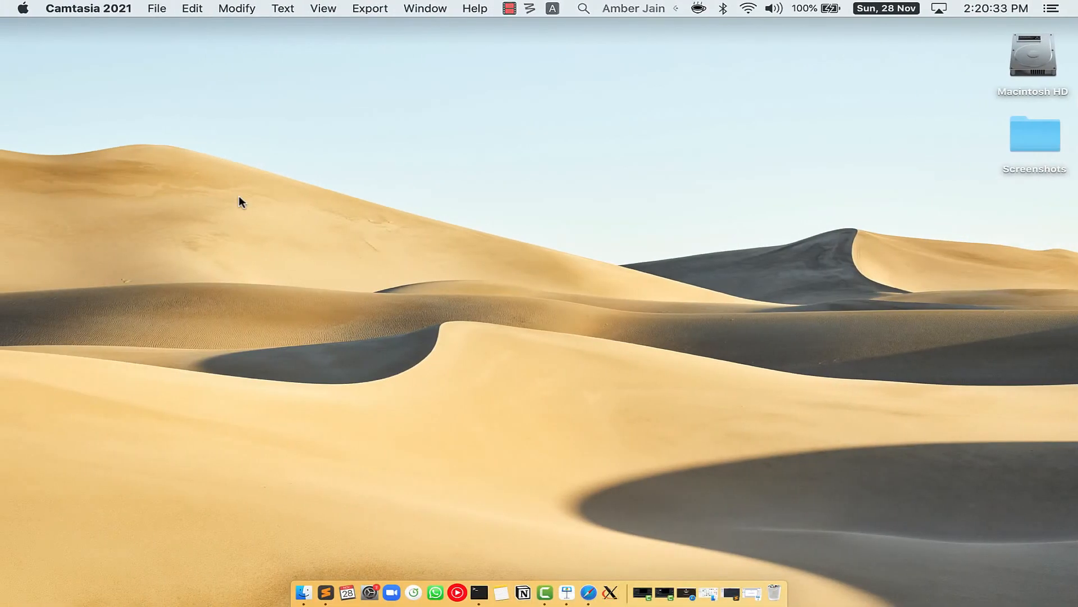
Bring Safari forward on brew.sh and copy the Homebrew install command
{"action": "left_click", "coordinate": [598, 591]}
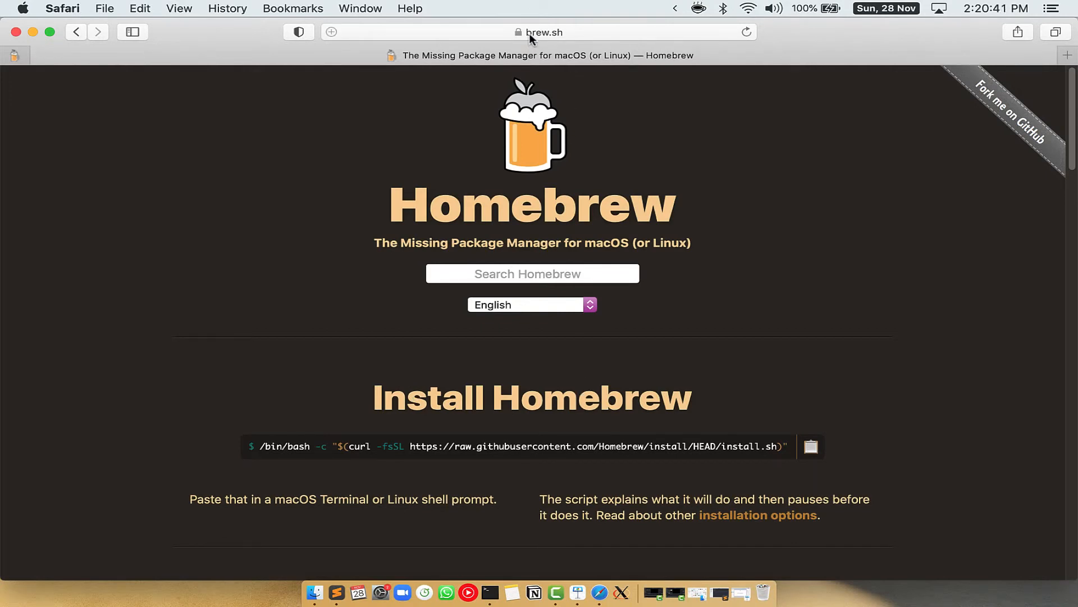
{"action": "left_click", "coordinate": [543, 32]}
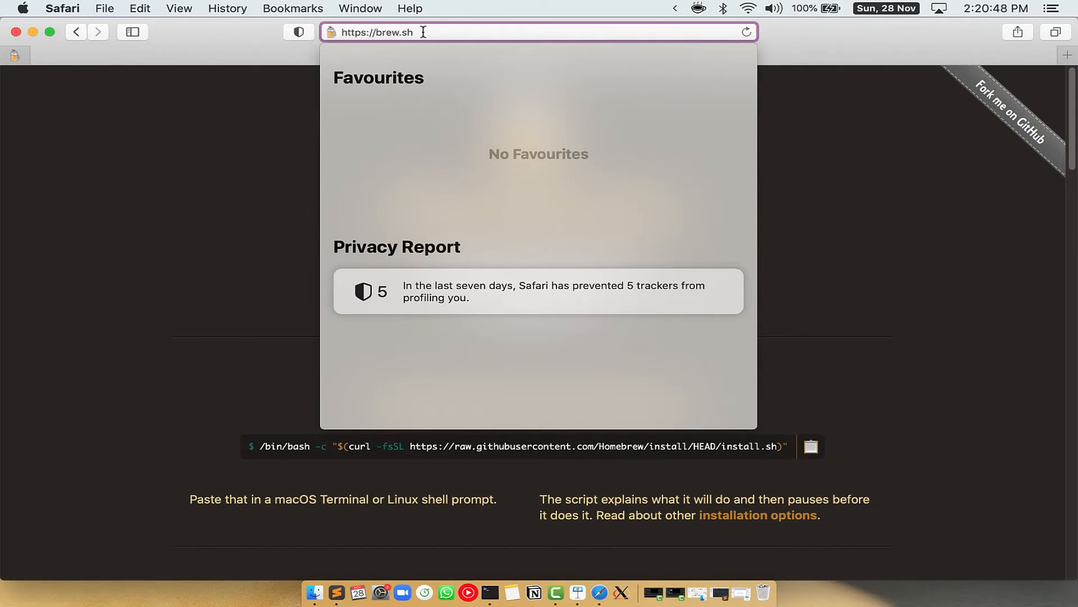
{"action": "key", "text": "Return"}
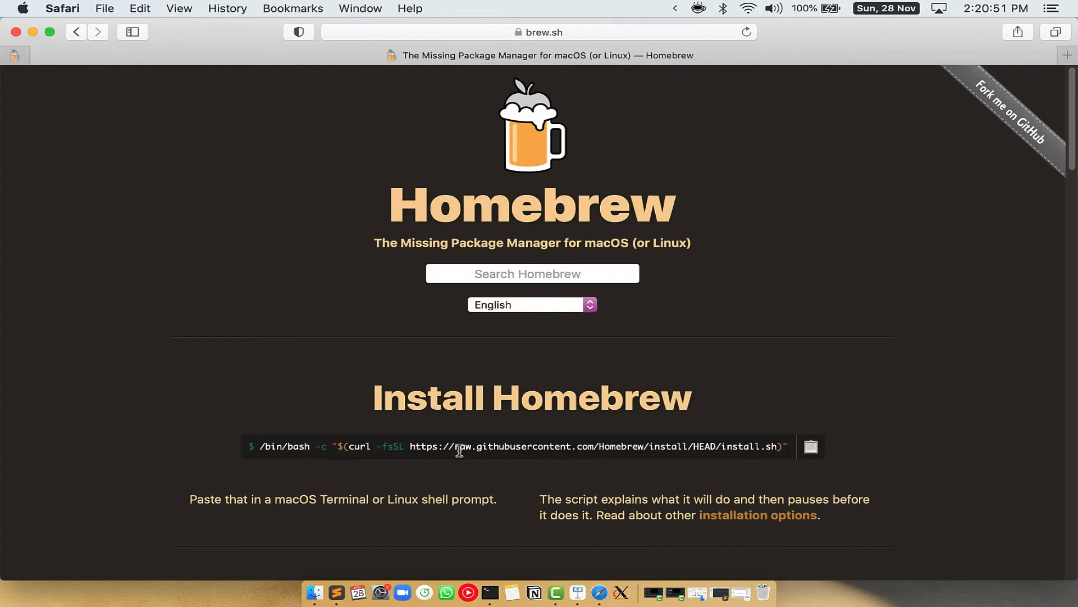
{"action": "double_click", "coordinate": [432, 397]}
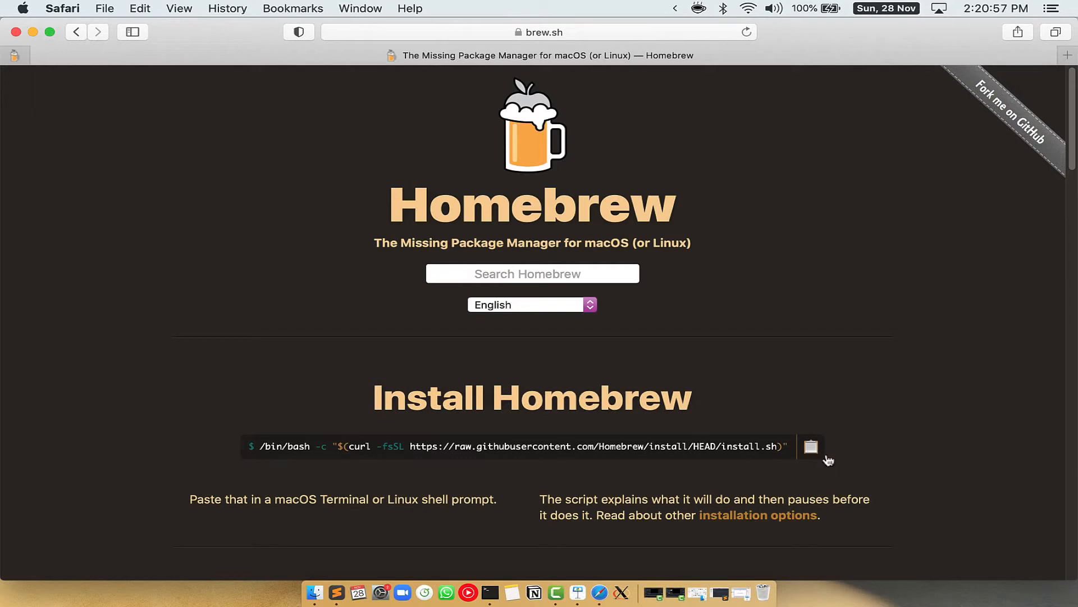
{"action": "left_click", "coordinate": [810, 446]}
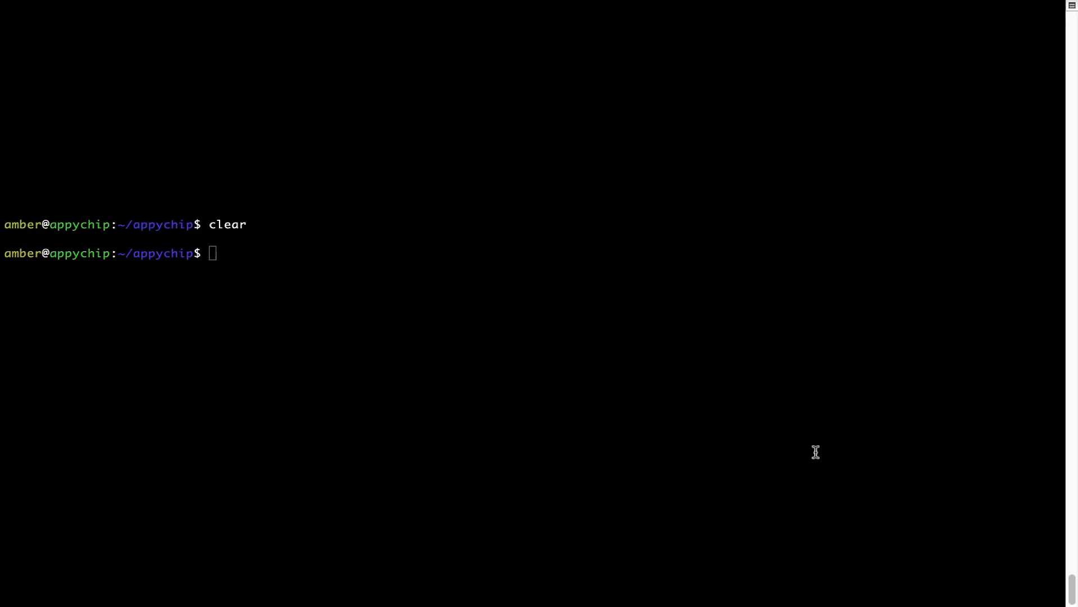
Paste and run the Homebrew install script so it prompts for the sudo password
{"action": "right_click", "coordinate": [335, 239]}
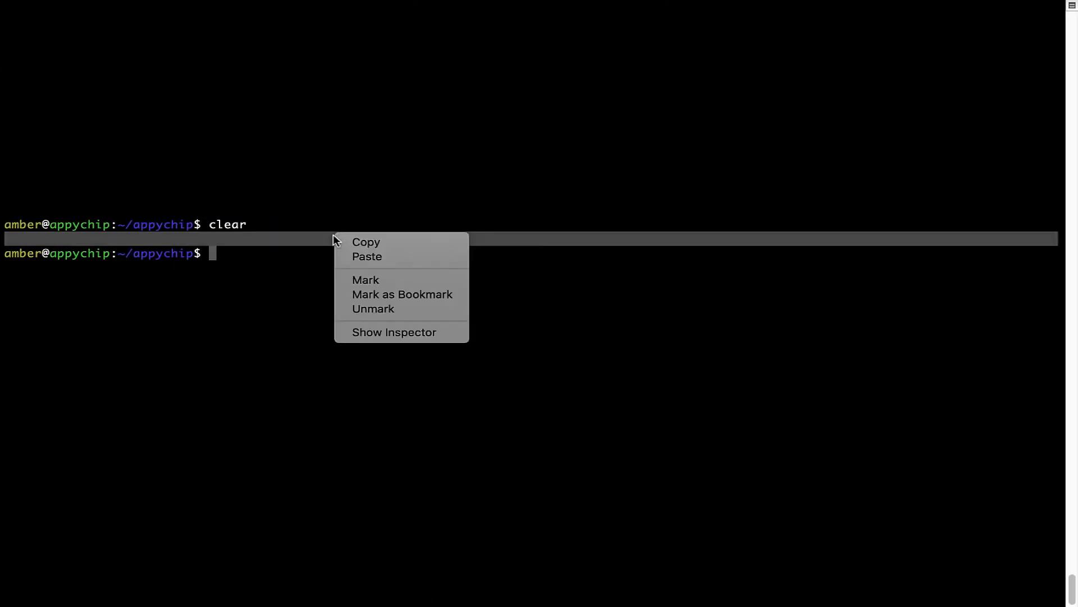
{"action": "left_click", "coordinate": [367, 256]}
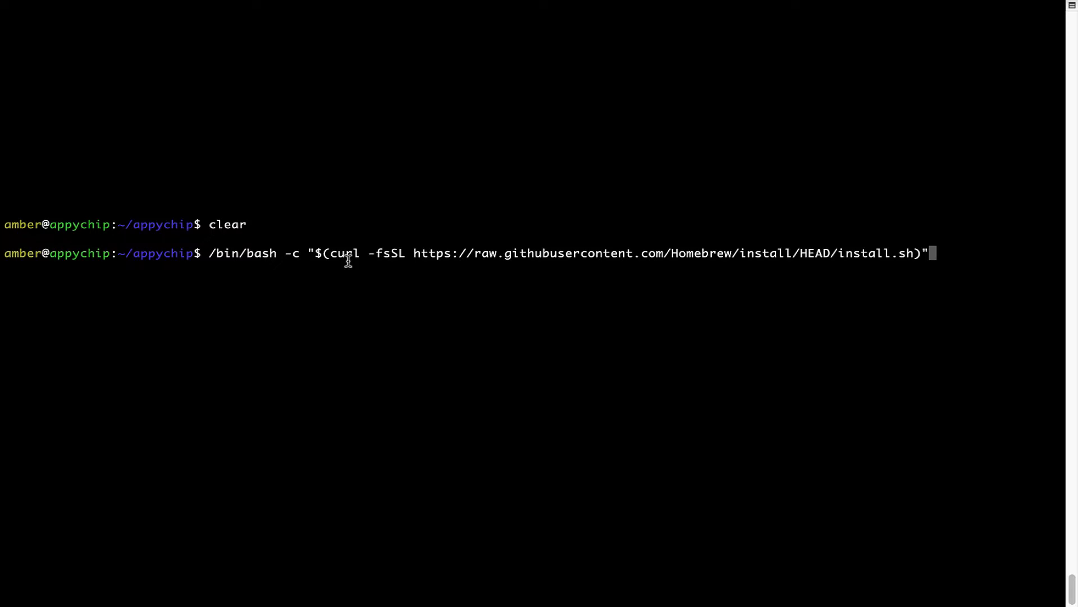
{"action": "key", "text": "Return"}
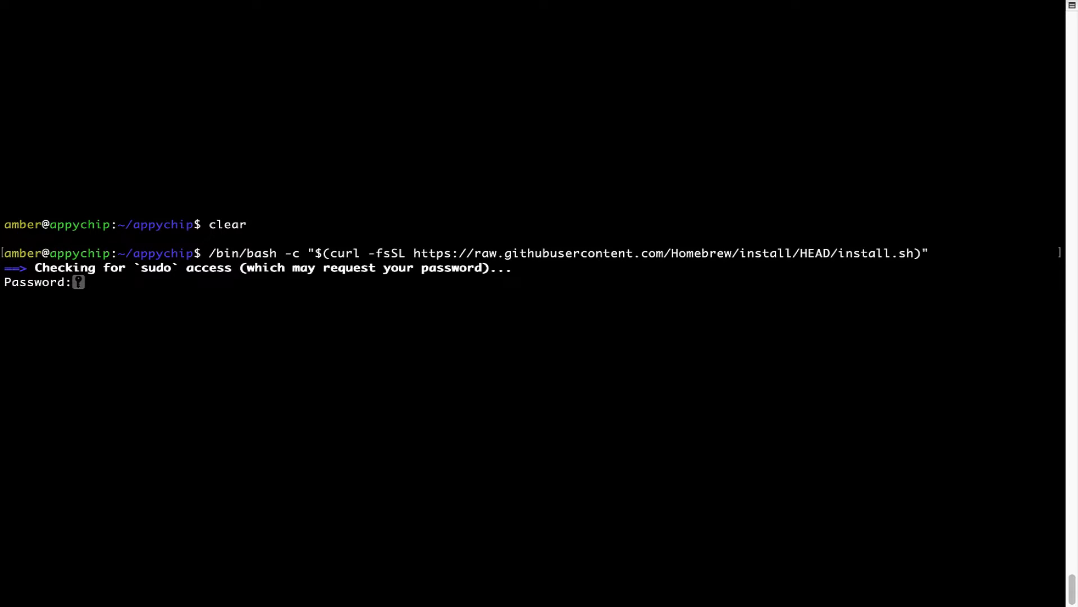
Submit the password and confirm to complete the Homebrew installation successfully
{"action": "key", "text": "Return"}
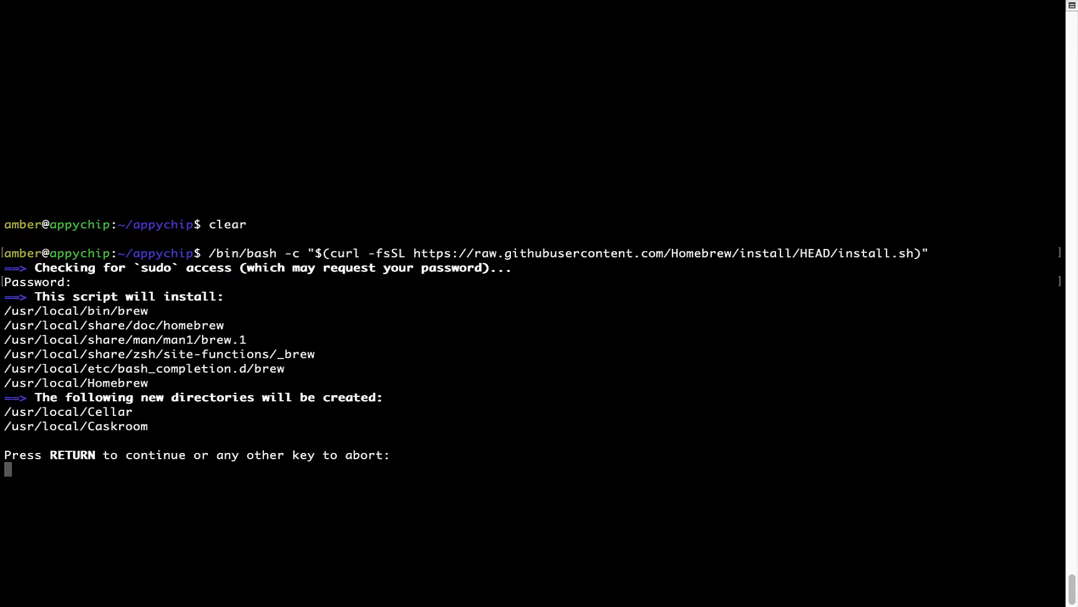
{"action": "mouse_move", "coordinate": [13, 484]}
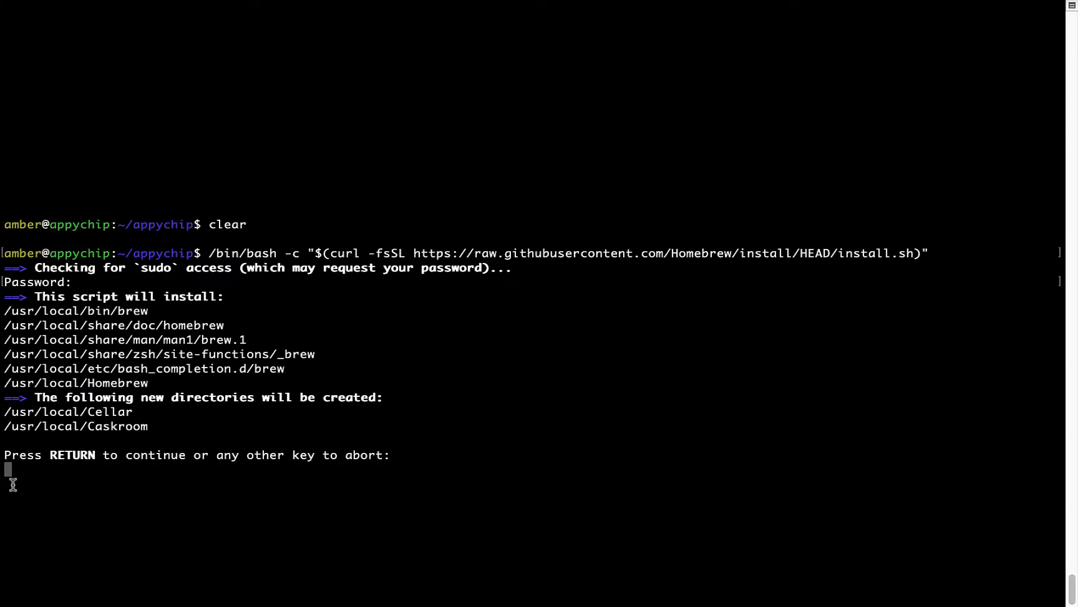
{"action": "mouse_move", "coordinate": [47, 460]}
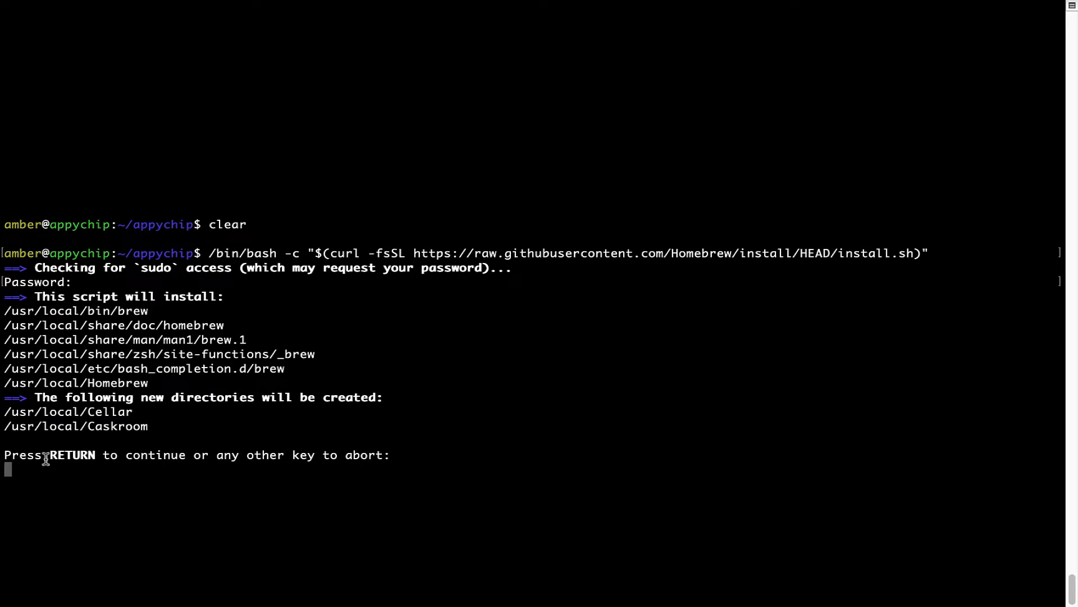
{"action": "mouse_move", "coordinate": [212, 460]}
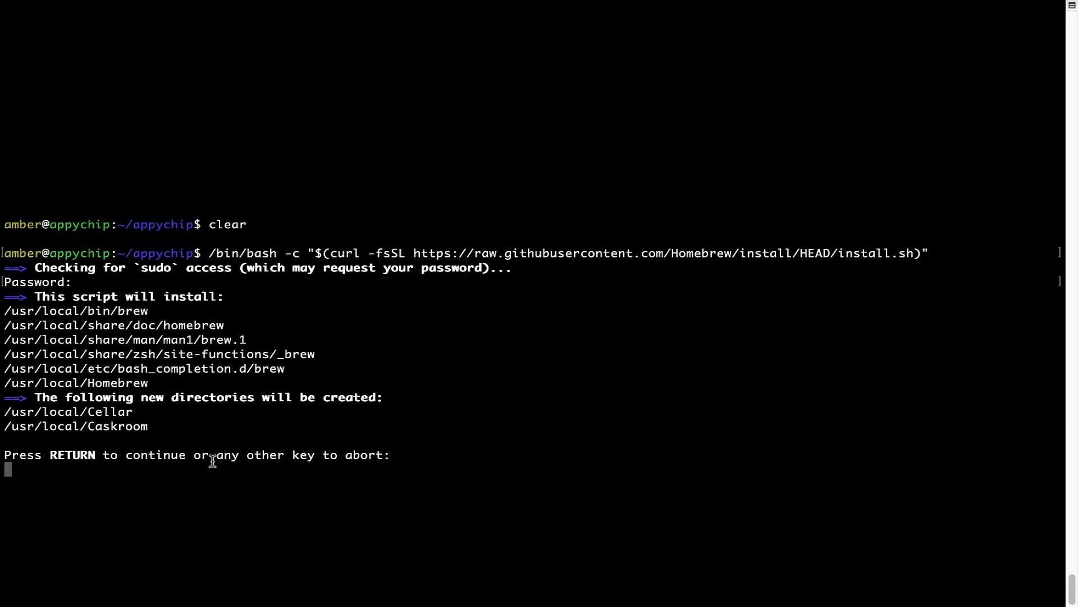
{"action": "key", "text": "Return"}
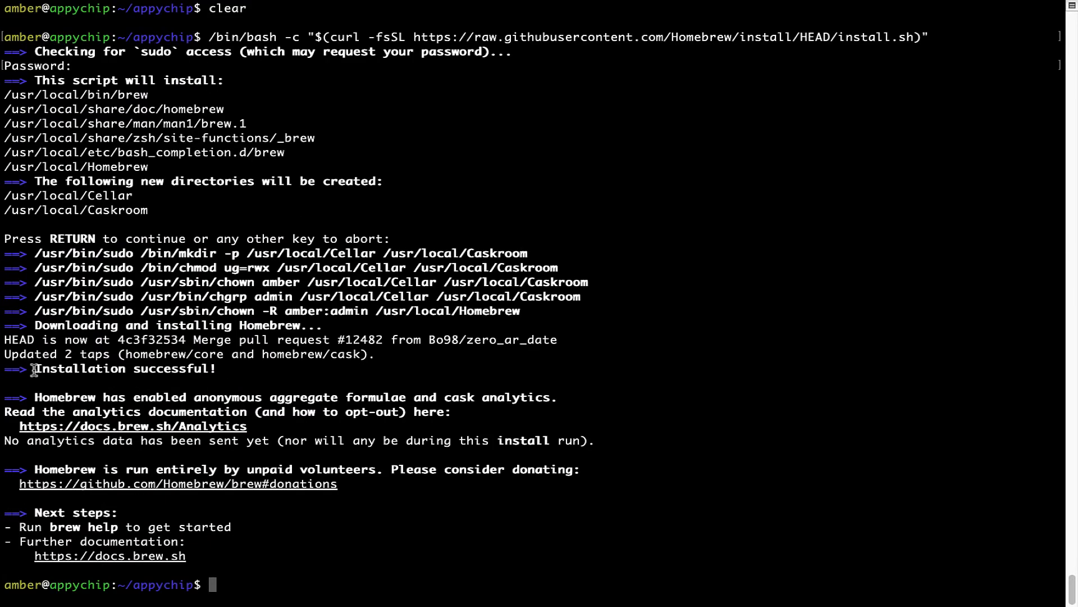
{"action": "double_click", "coordinate": [124, 368]}
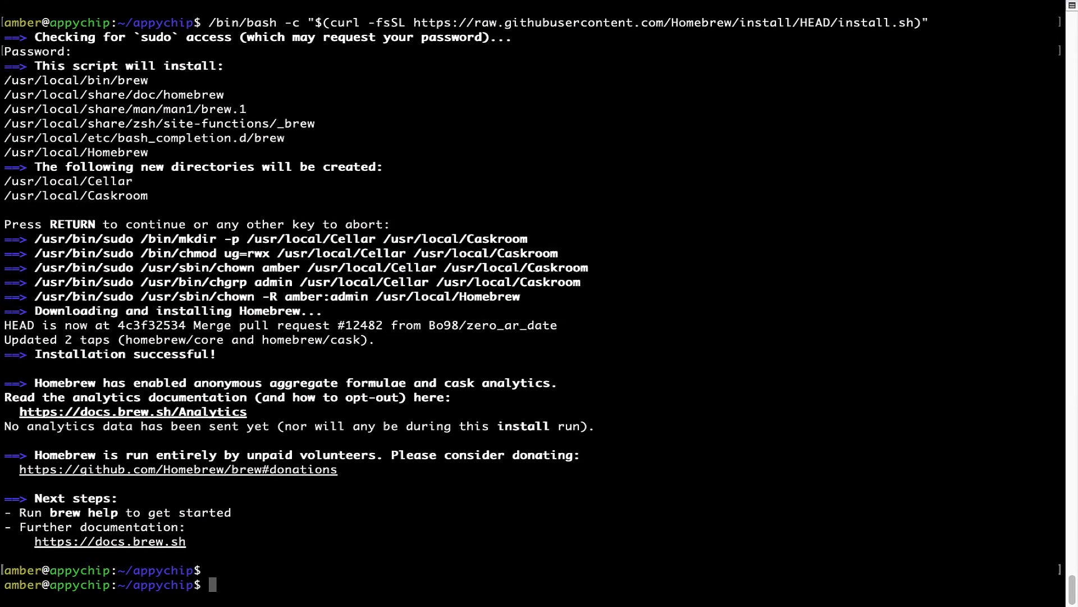
Run 'brew analytics off' to disable Homebrew analytics
{"action": "type", "text": "brew anal"}
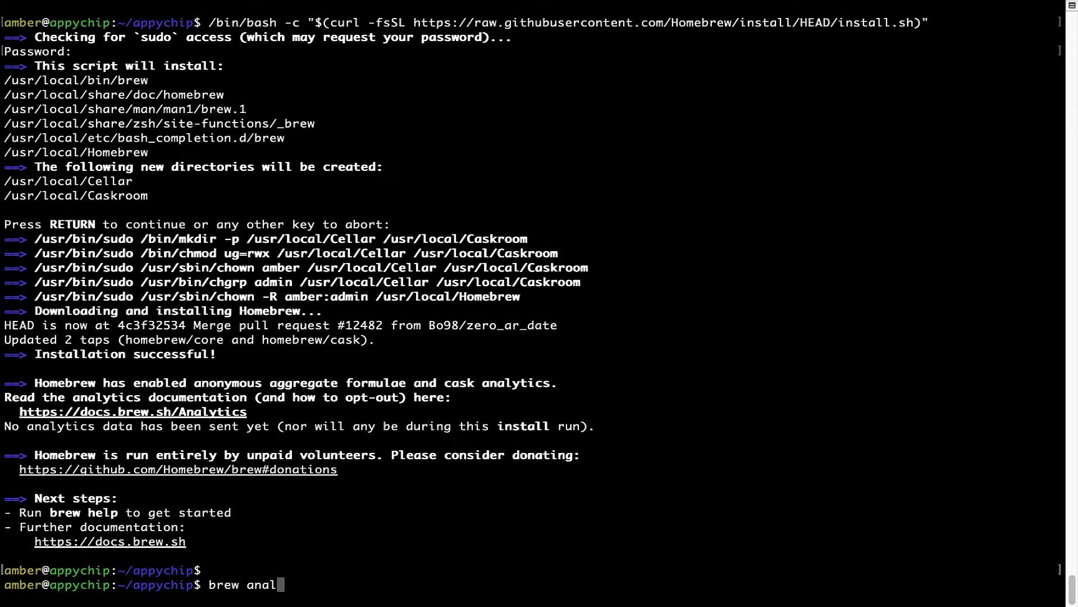
{"action": "type", "text": "ytics off"}
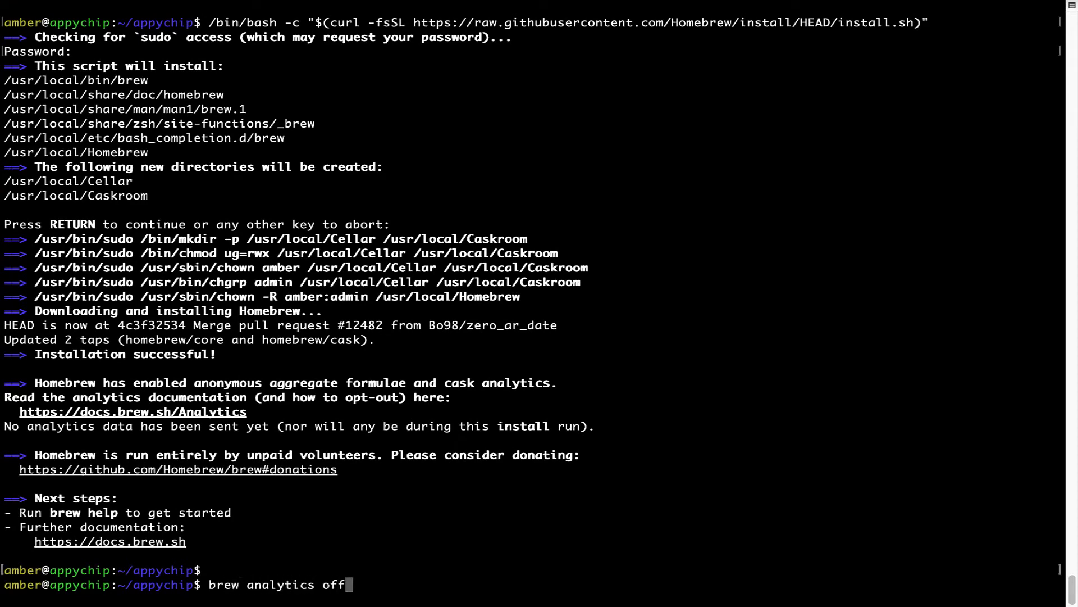
{"action": "key", "text": "Return"}
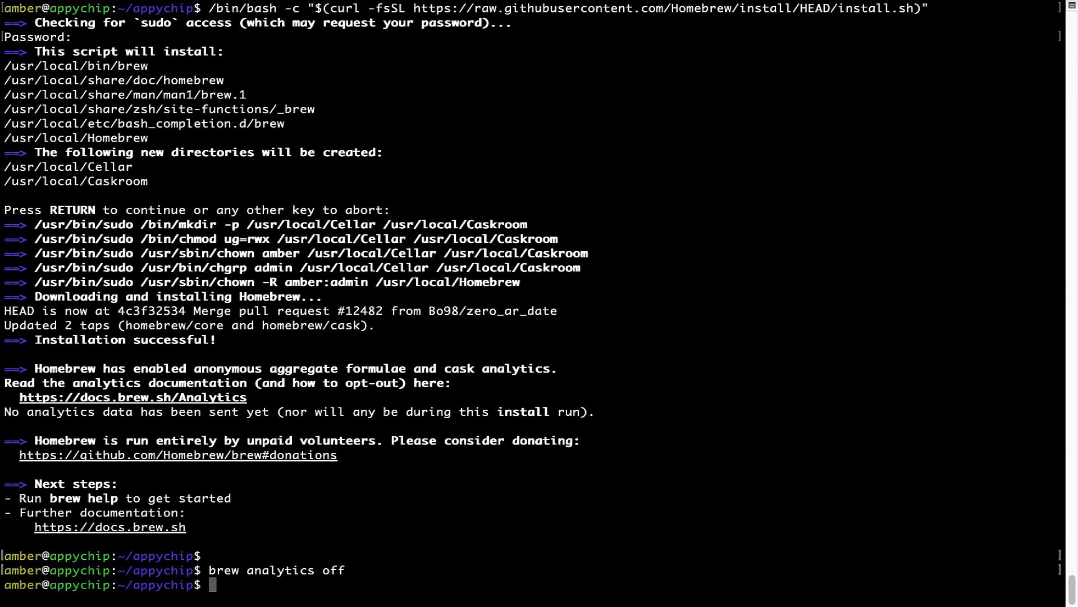
{"action": "mouse_move", "coordinate": [227, 569]}
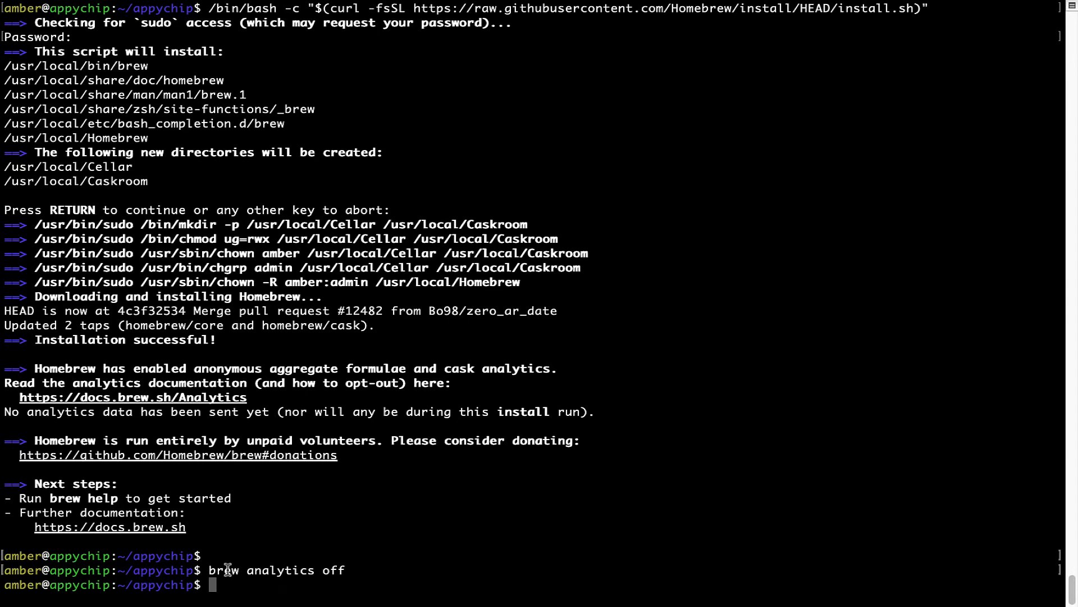
{"action": "mouse_move", "coordinate": [337, 526]}
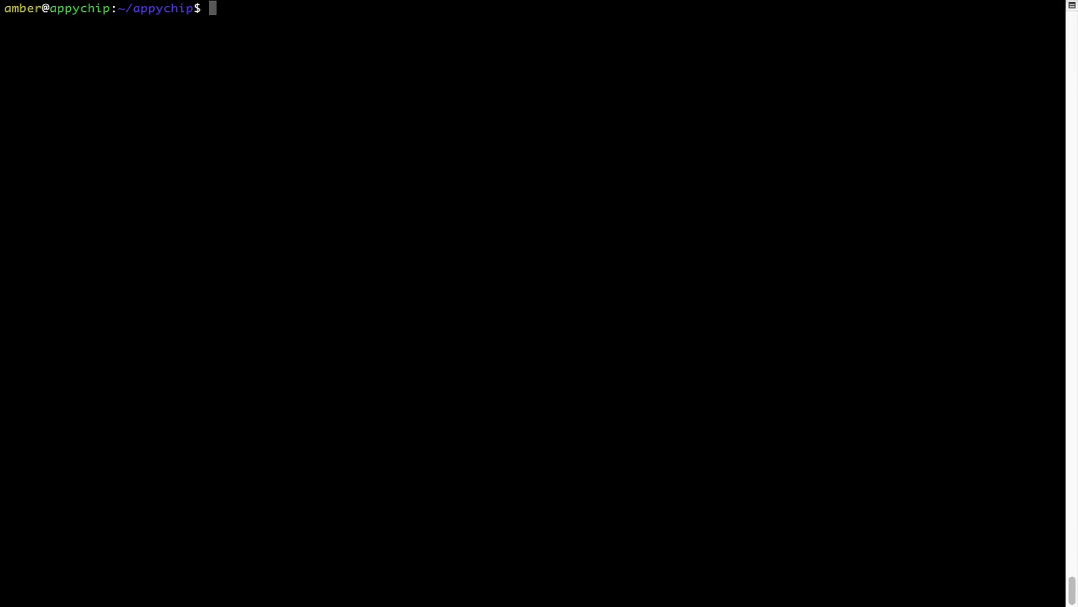
Run 'brew update', which reports already up-to-date, and begin typing 'brew install modman'
{"action": "type", "text": "brew"}
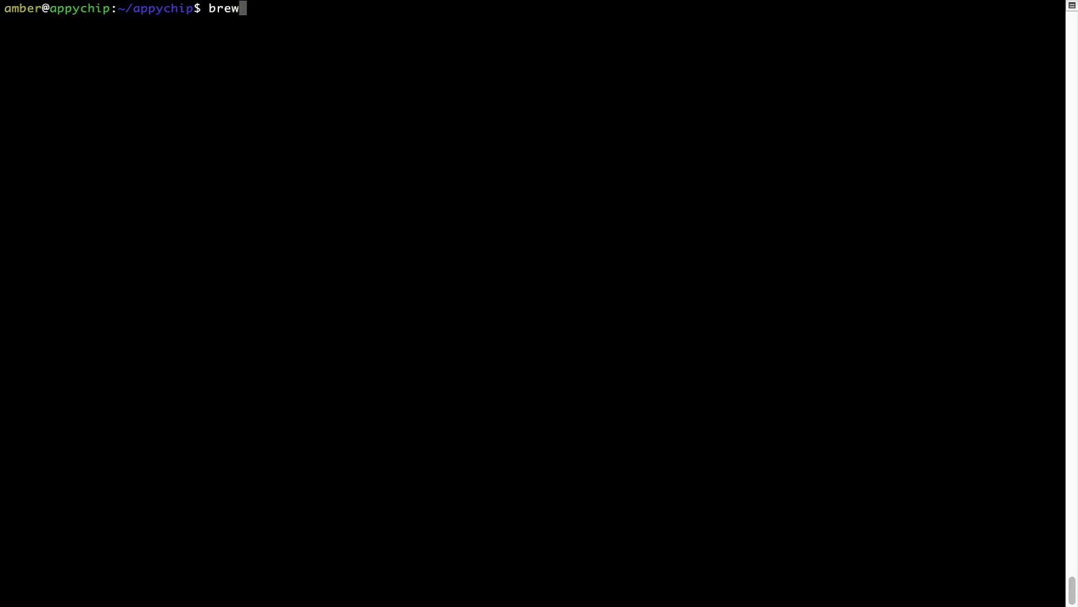
{"action": "type", "text": "update"}
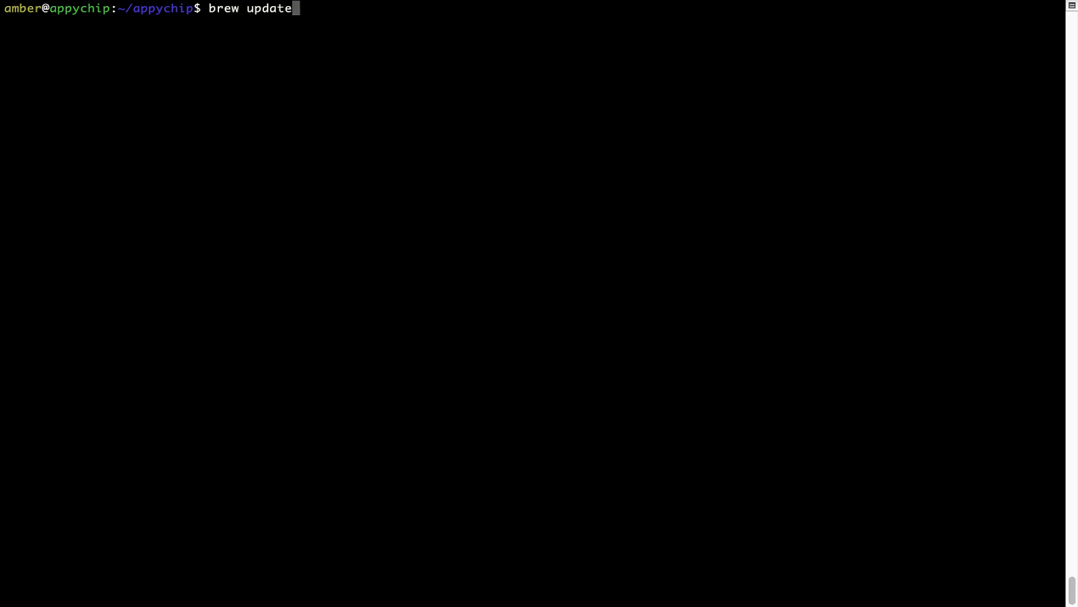
{"action": "key", "text": "Return"}
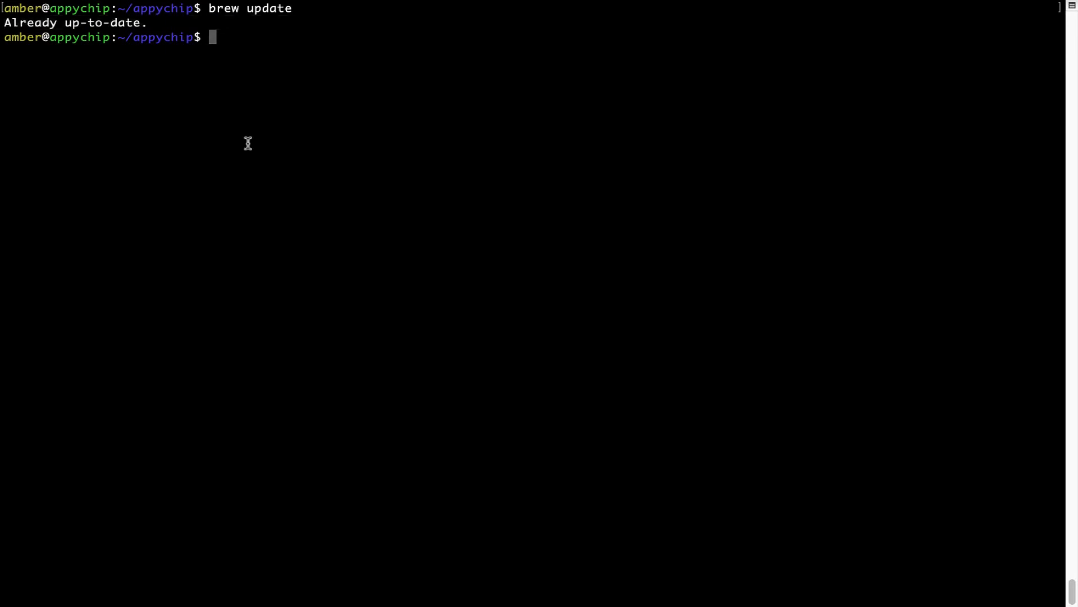
{"action": "mouse_move", "coordinate": [290, 110]}
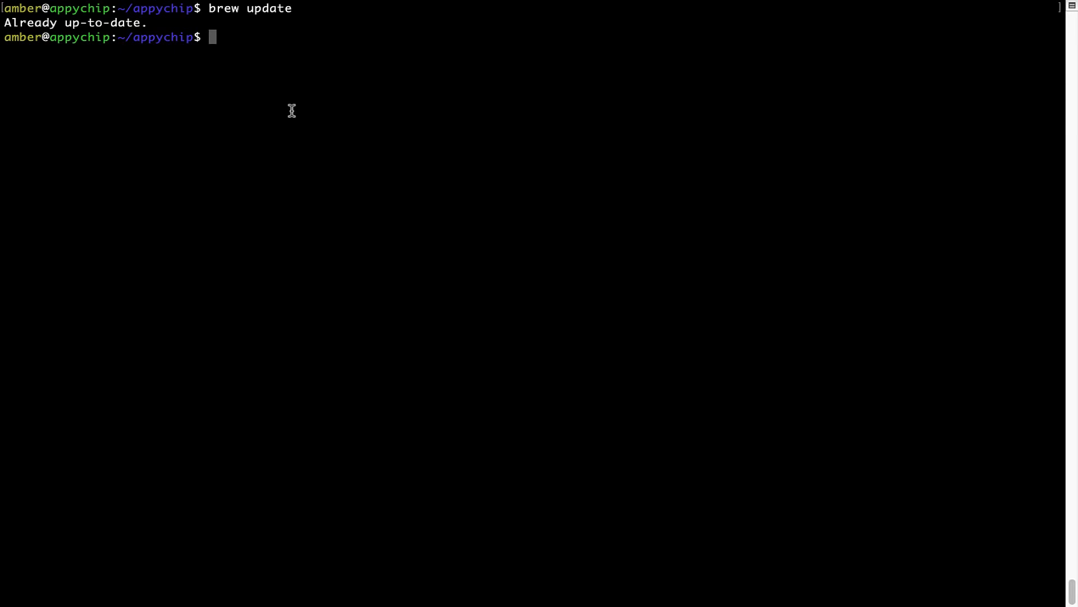
{"action": "type", "text": "brew install modman"}
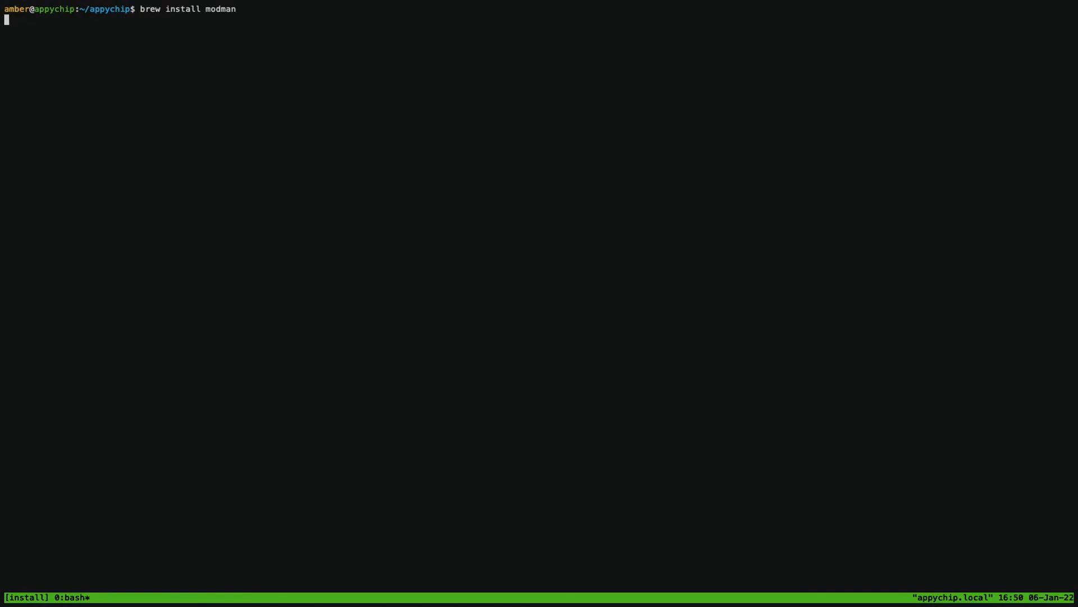
Run 'brew install modman' to install the modman package
{"action": "key", "text": "Return"}
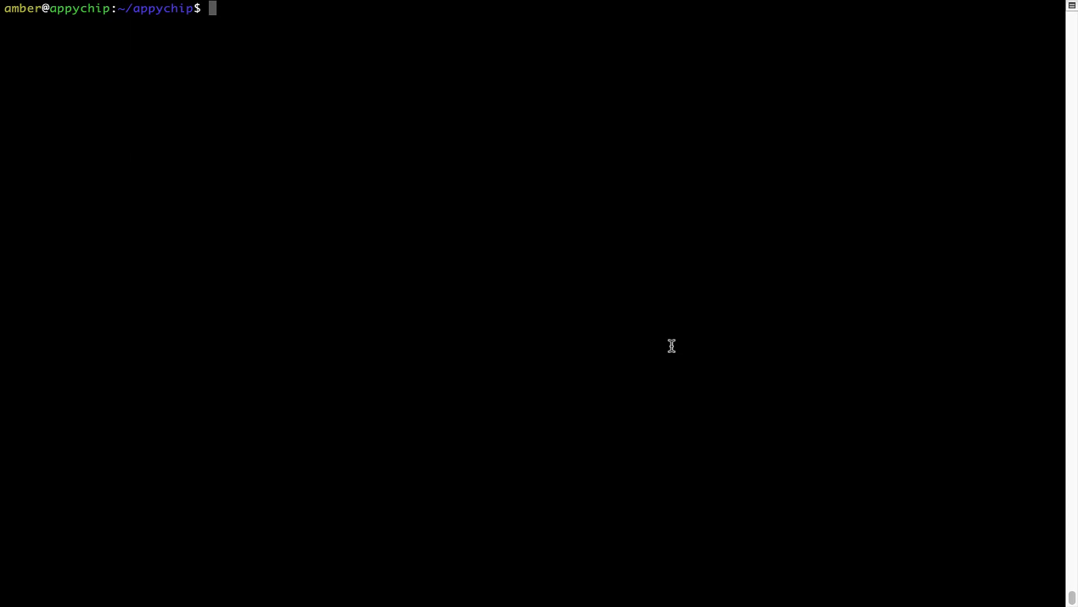
Run 'brew reinstall hello' (pours hello 2.10), then clear the screen
{"action": "type", "text": "brew"}
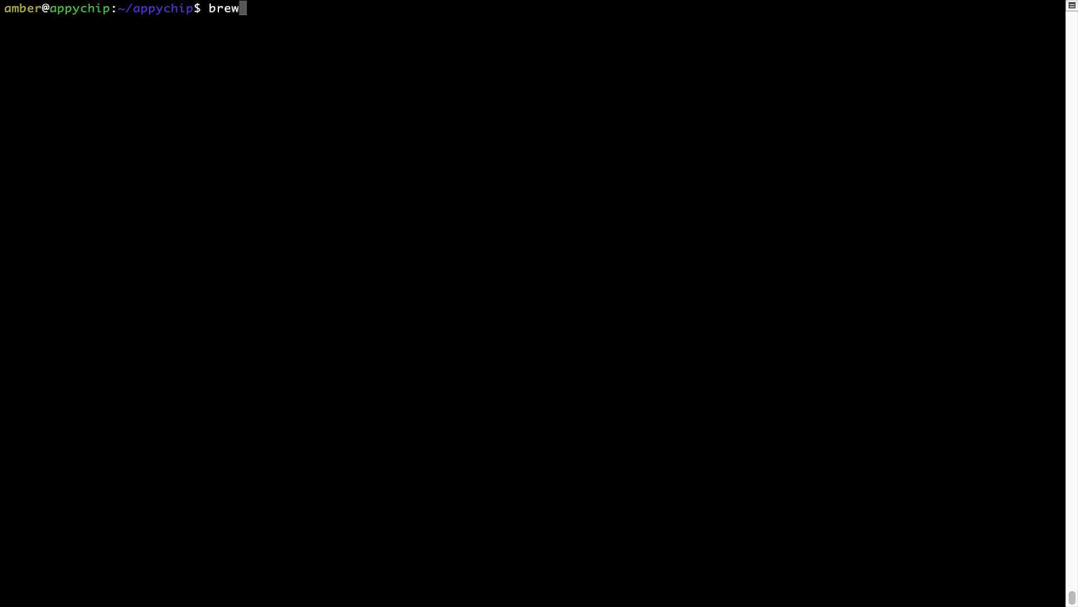
{"action": "type", "text": "reinstall"}
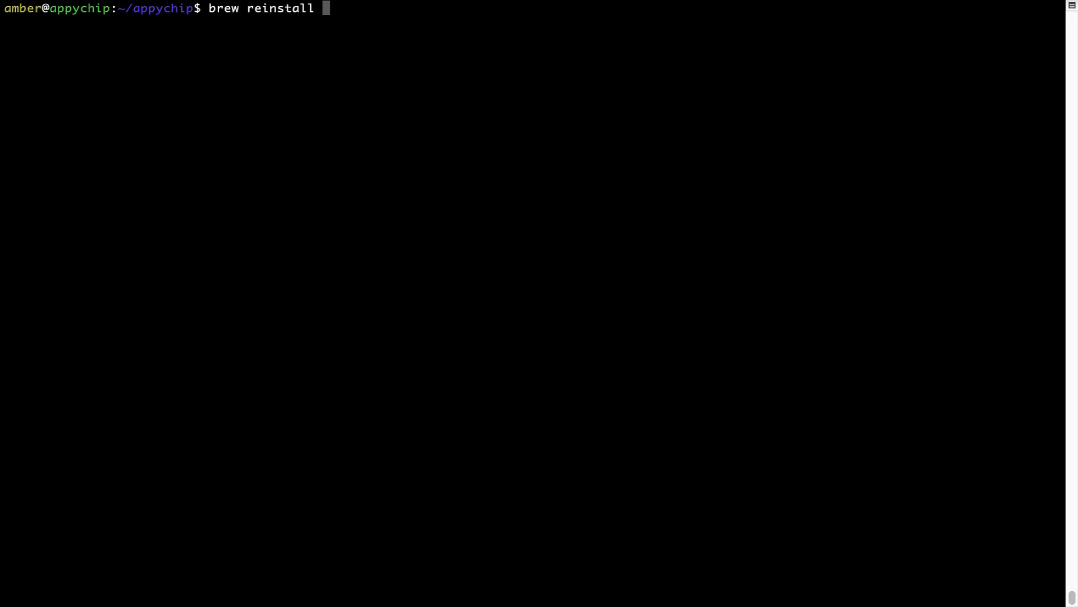
{"action": "type", "text": "he"}
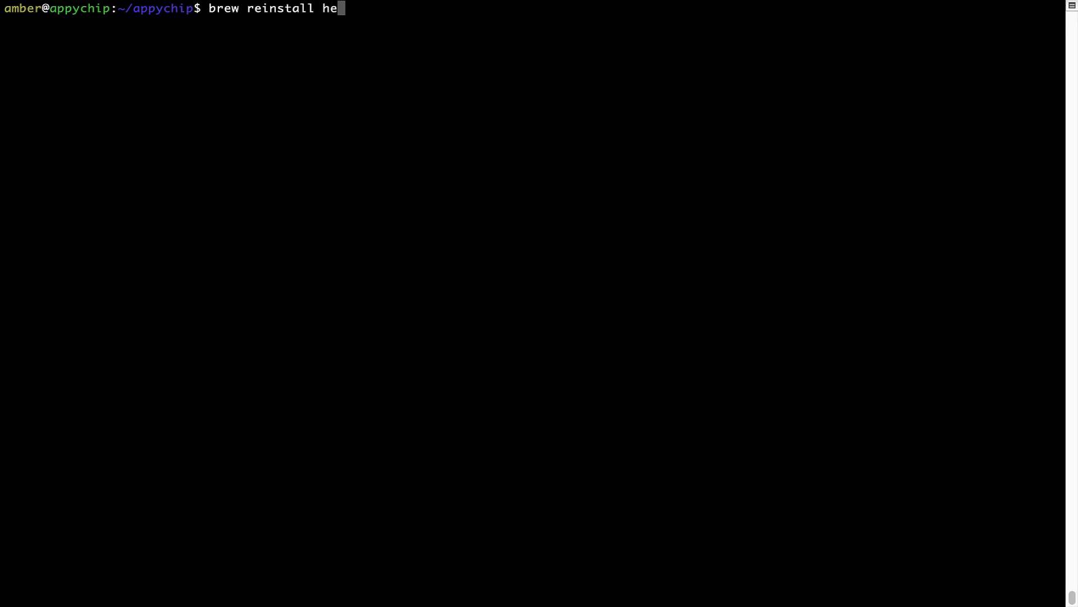
{"action": "type", "text": "llo"}
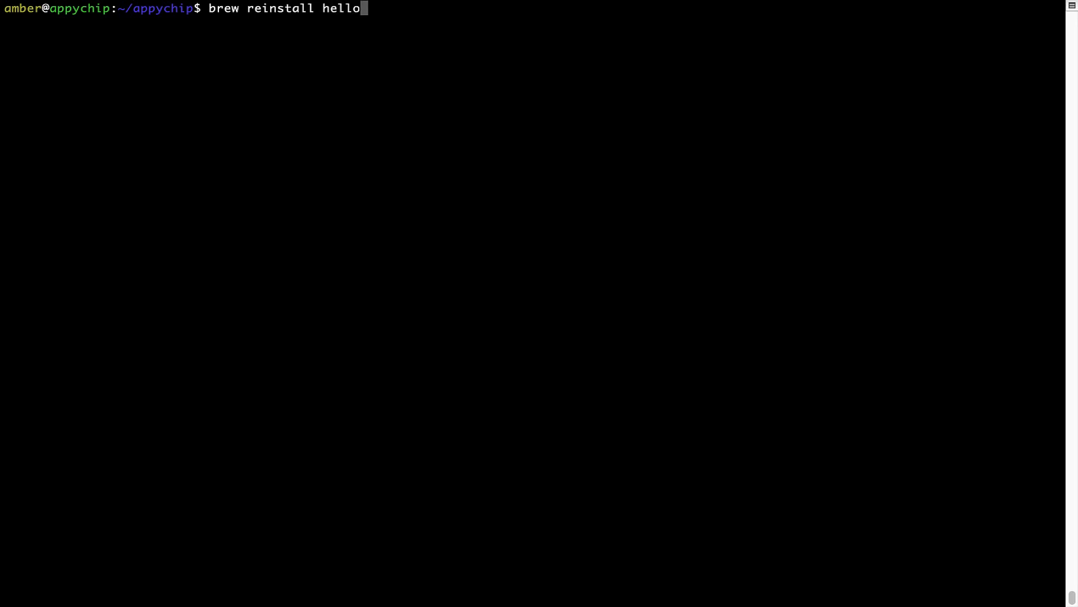
{"action": "key", "text": "Return"}
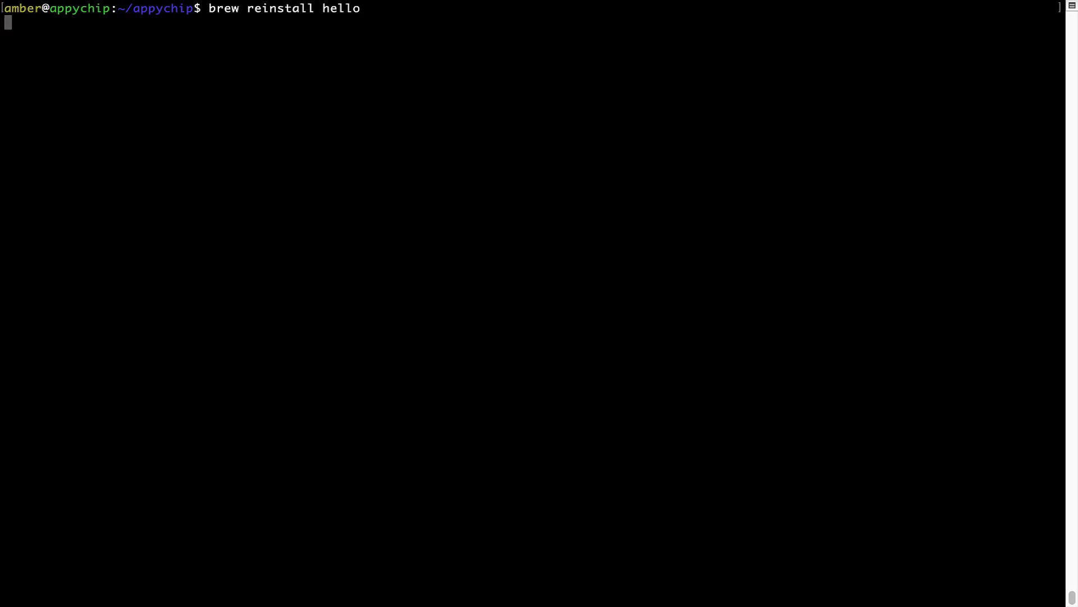
{"action": "key", "text": "Return"}
{"action": "type", "text": "clear"}
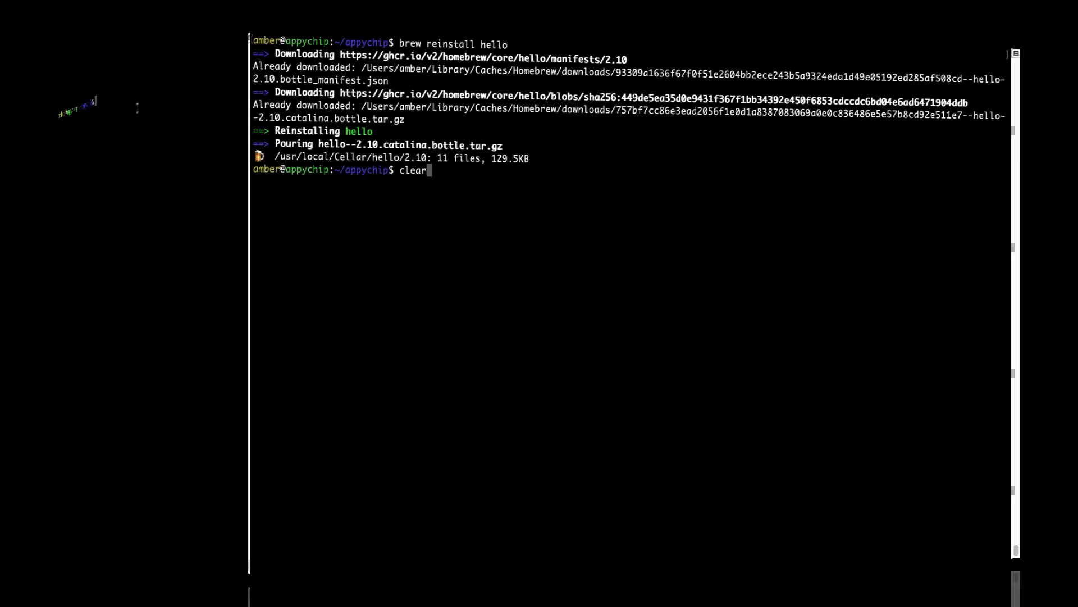
{"action": "key", "text": "Return"}
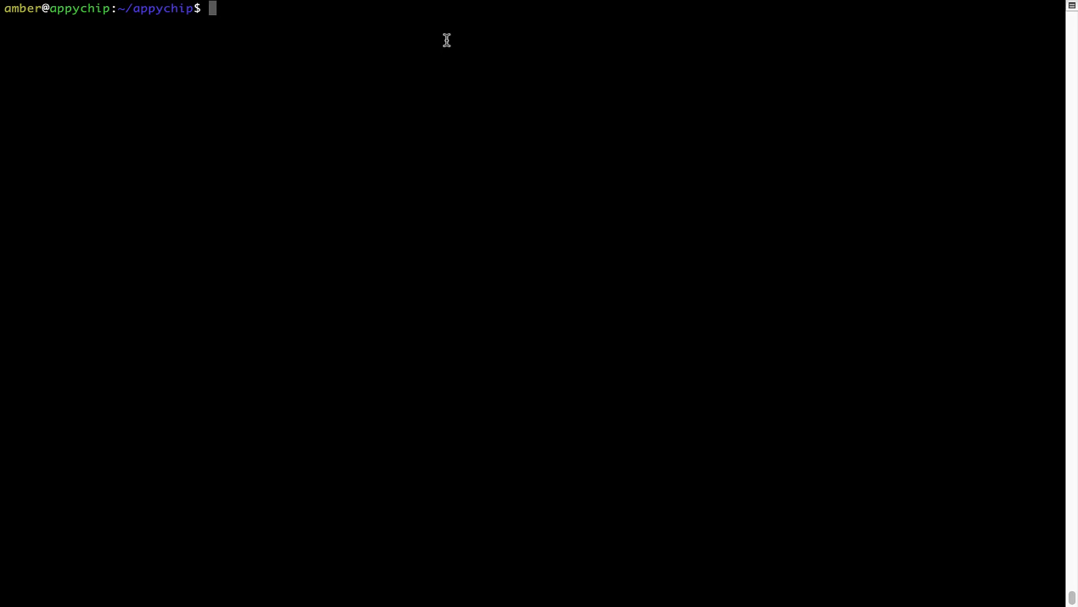
Run 'brew uninstall hello' to remove the package, then clear the screen
{"action": "type", "text": "brew un"}
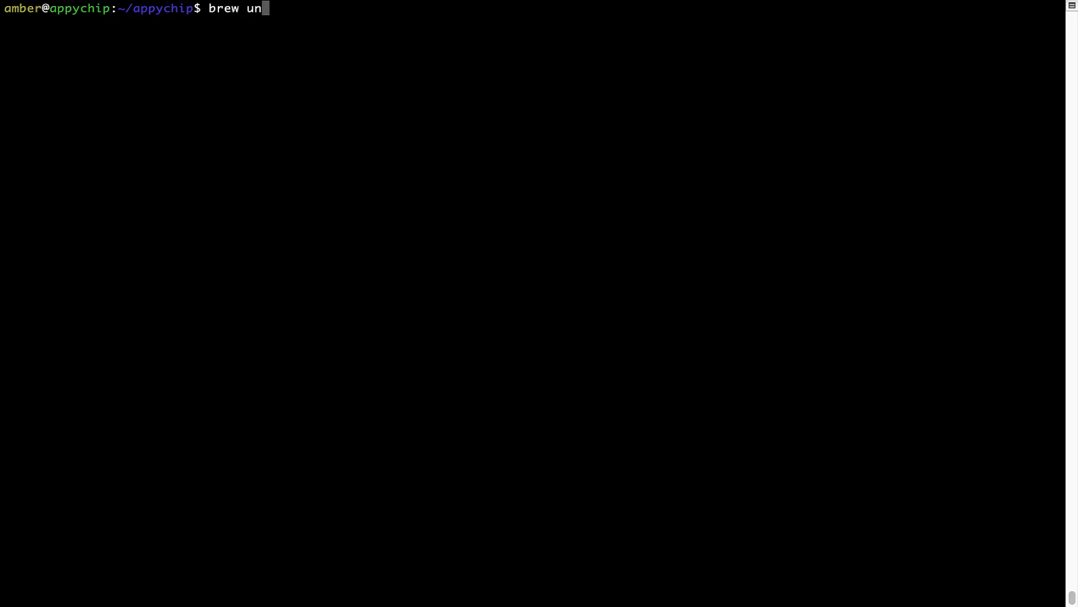
{"action": "type", "text": "install h"}
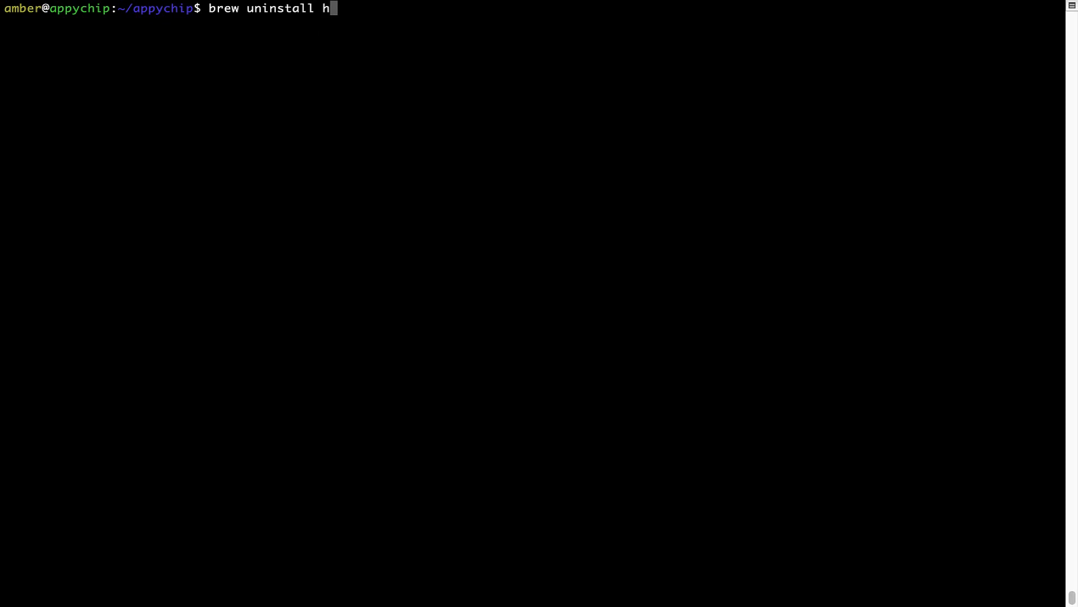
{"action": "type", "text": "ello"}
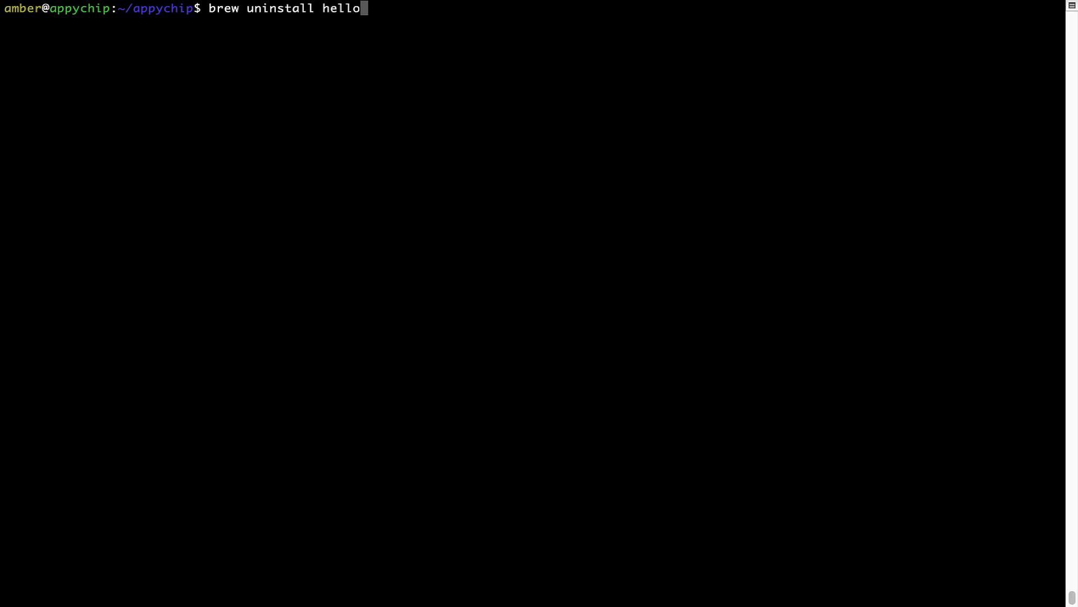
{"action": "key", "text": "Return"}
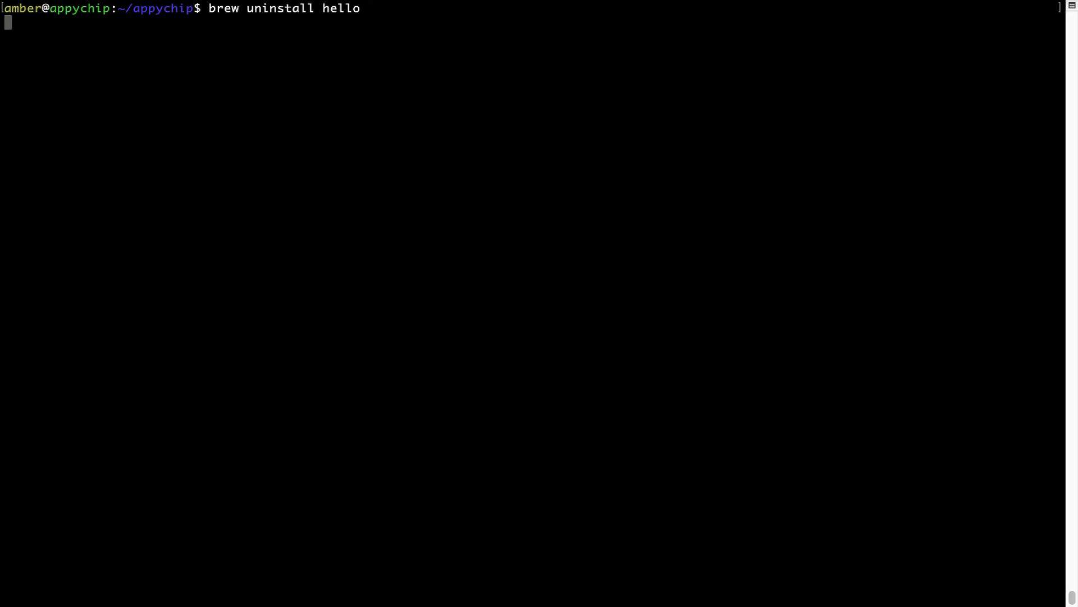
{"action": "key", "text": "Return"}
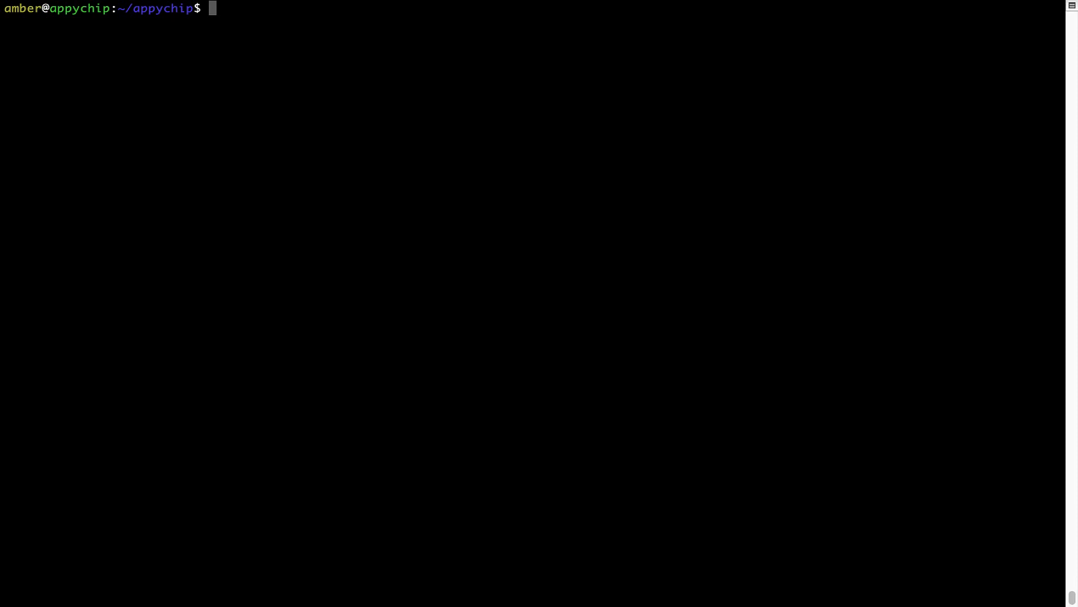
Run 'brew cleanup' to remove old downloads and outdated versions
{"action": "type", "text": "brew c"}
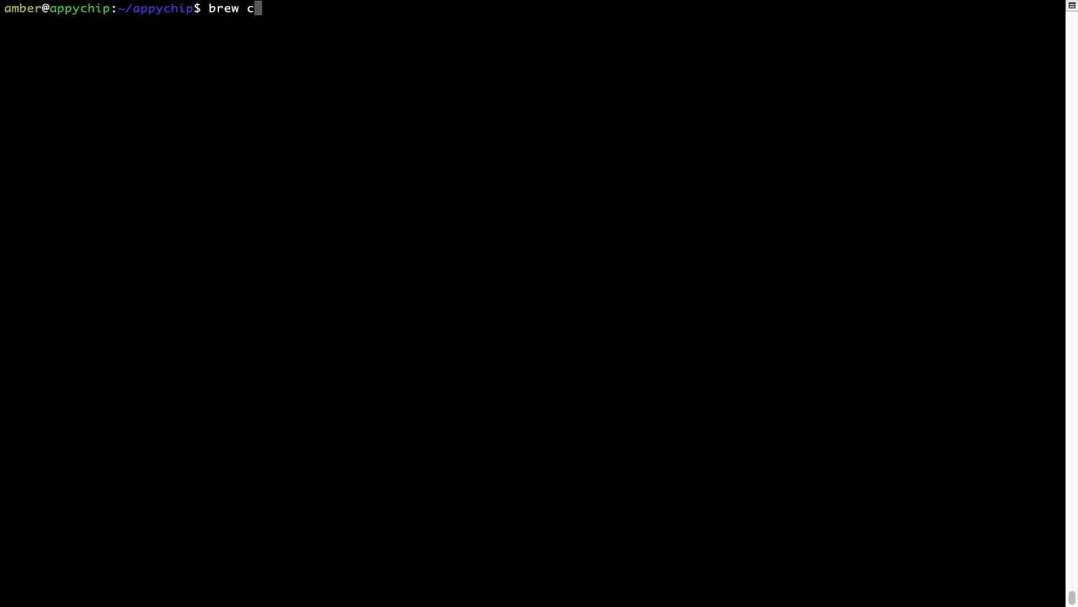
{"action": "type", "text": "leanup"}
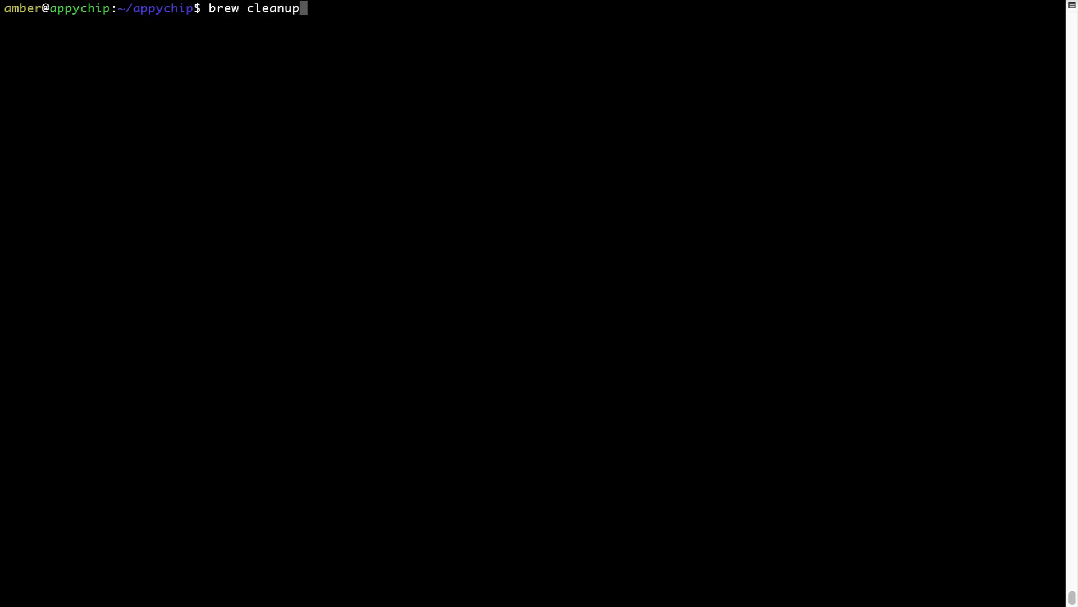
{"action": "key", "text": "Return"}
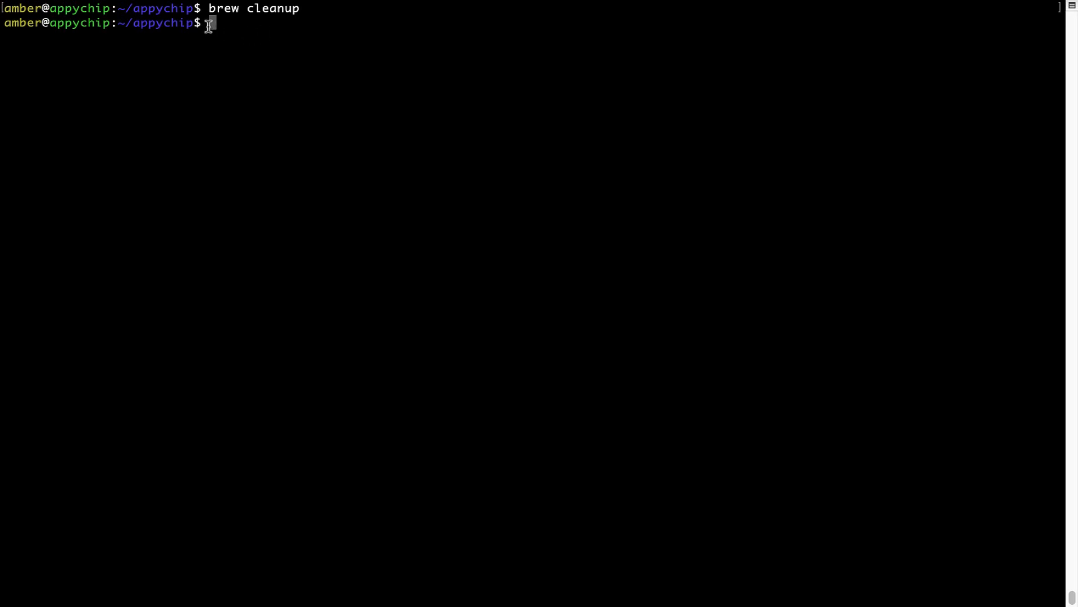
{"action": "mouse_move", "coordinate": [294, 19]}
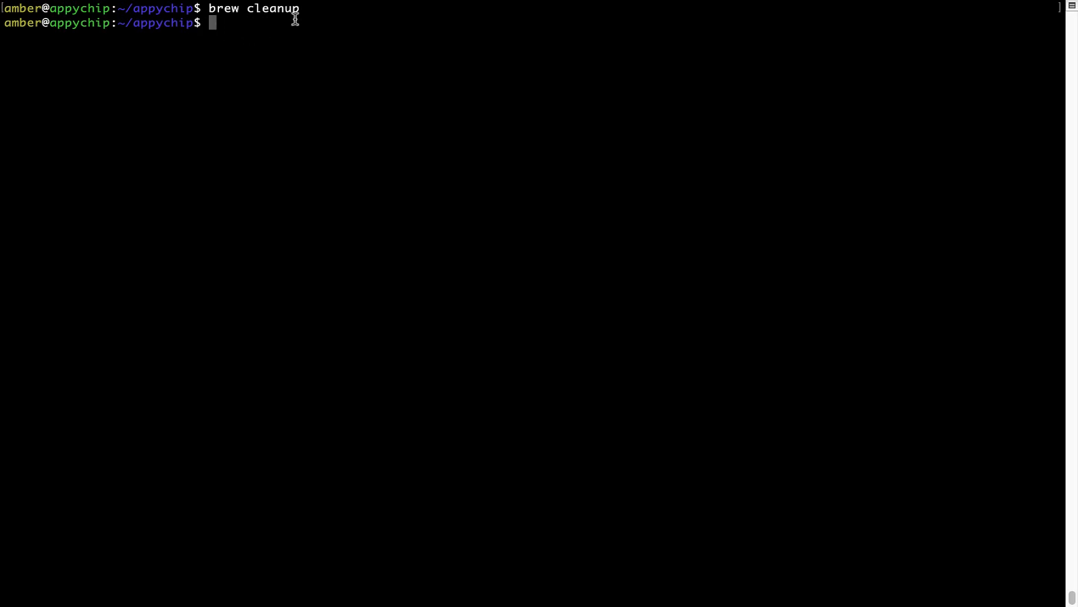